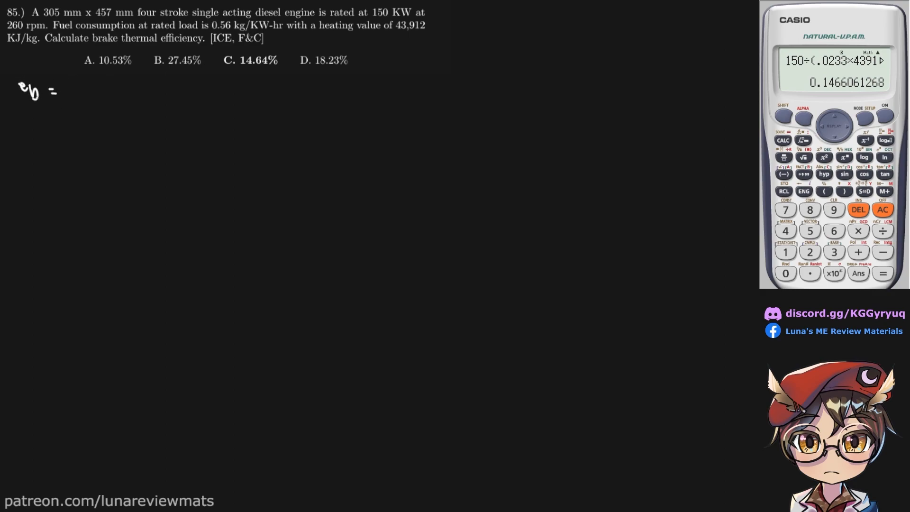
Write ηb = BP/QA with givens BP = 150 kW, Qf = 43912 kJ/kg, Cf = 0.56 kg/kWh.
text(1)
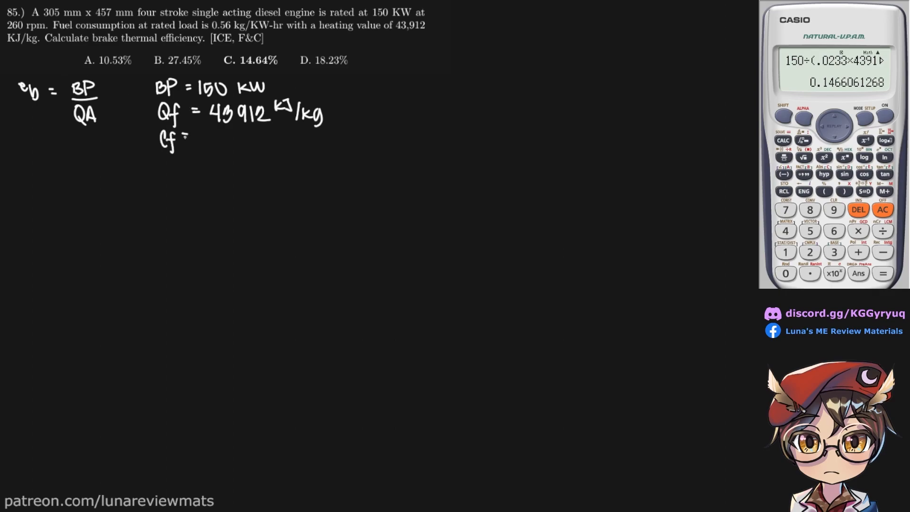
text(0.56 kg/kWh)
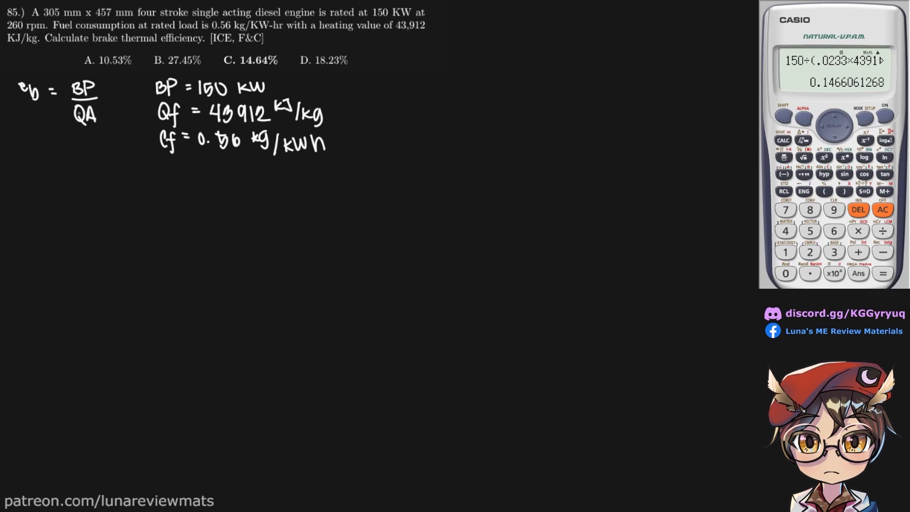
In red, replace BP with 150 kW, write QA = mf(43912), and mark Cf for kg/s.
drag(75, 93, 107, 78)
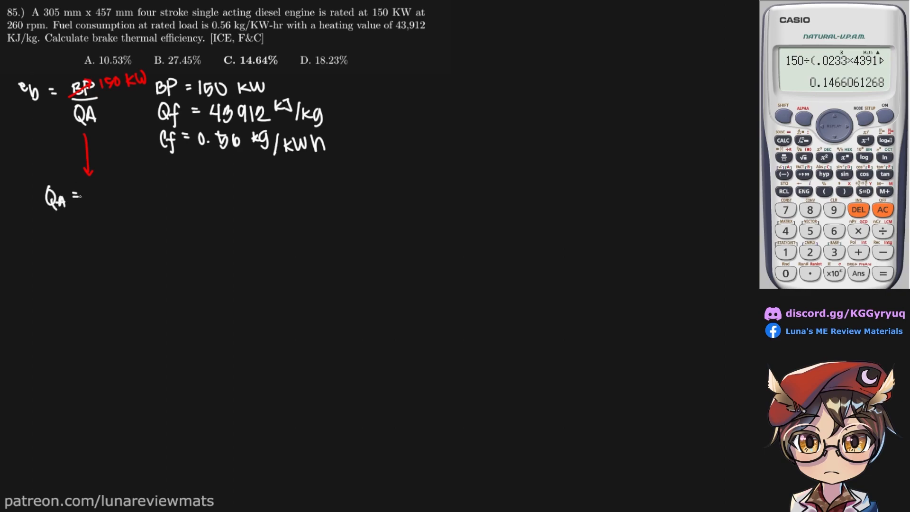
text(mf(Qf)
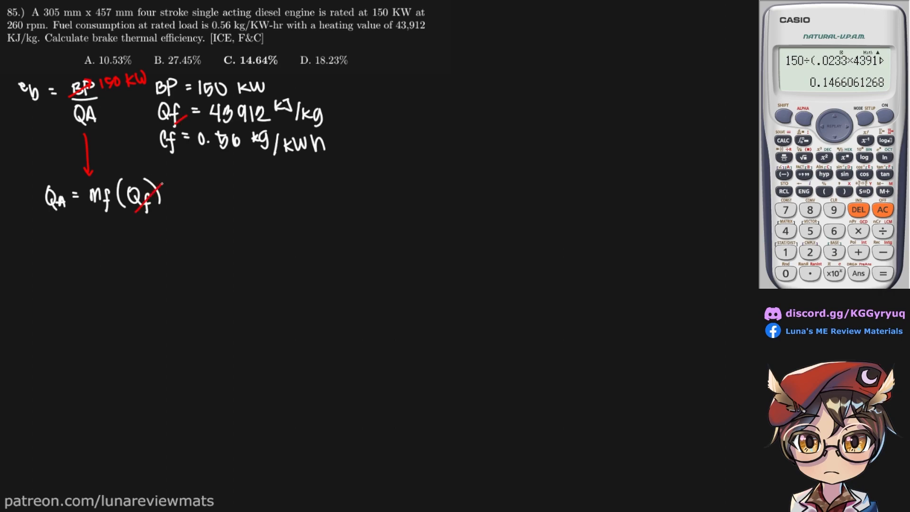
text(43 912)
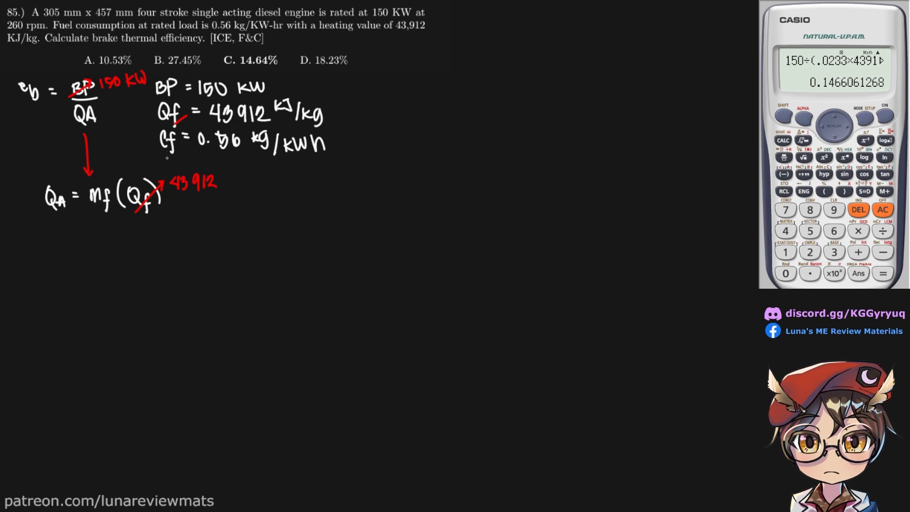
drag(333, 144, 352, 142)
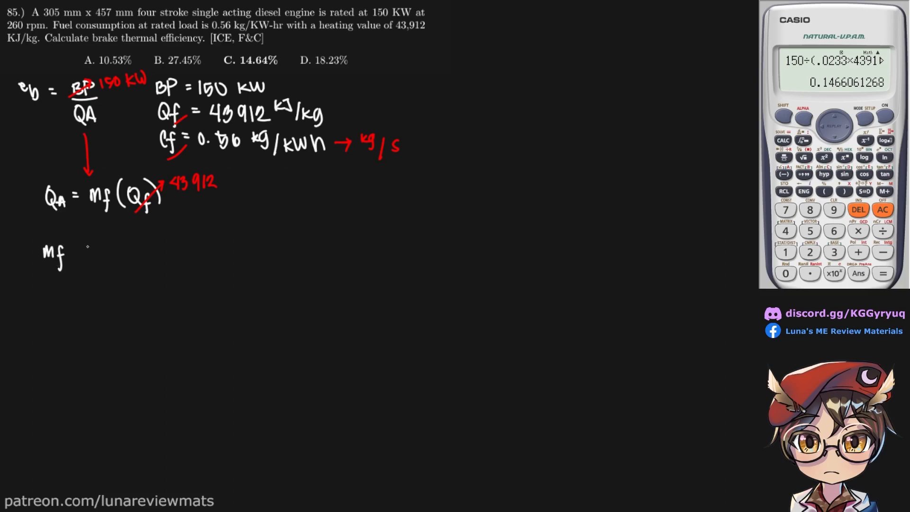
Write mf = 0.56 kg/kWh [1 h/3600 s][150 kW] and cancel the matching units.
text(= 0.56 K)
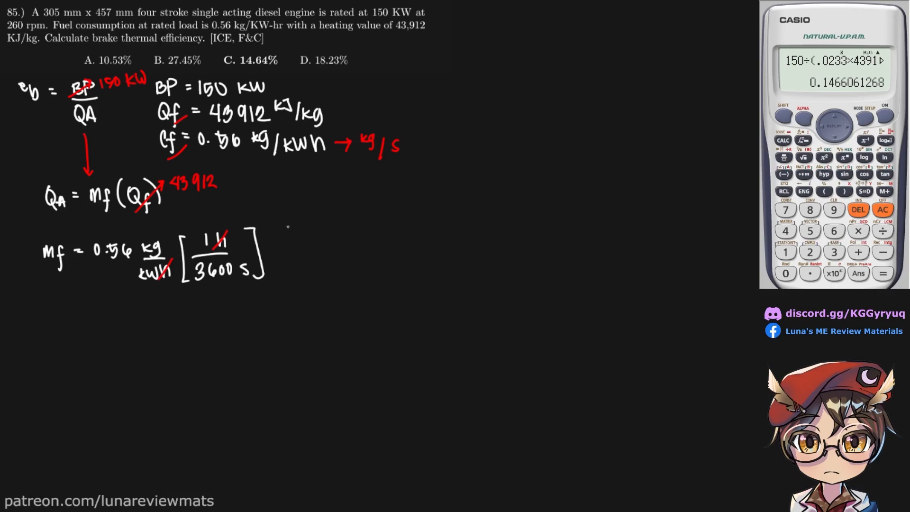
drag(267, 232, 270, 279)
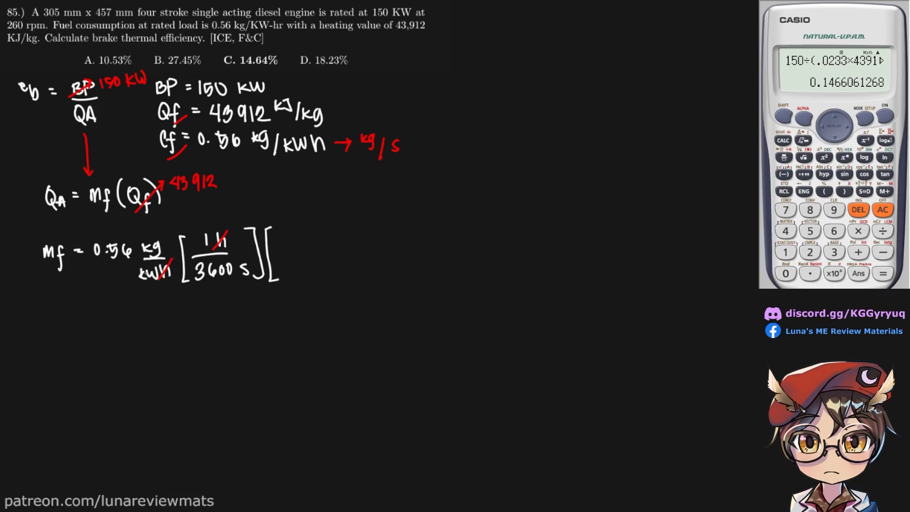
text(15)
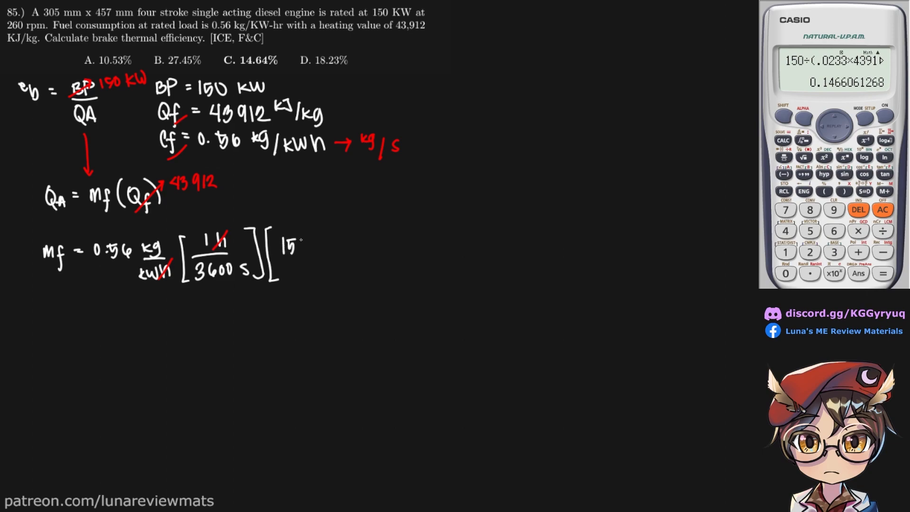
text(50 KW)
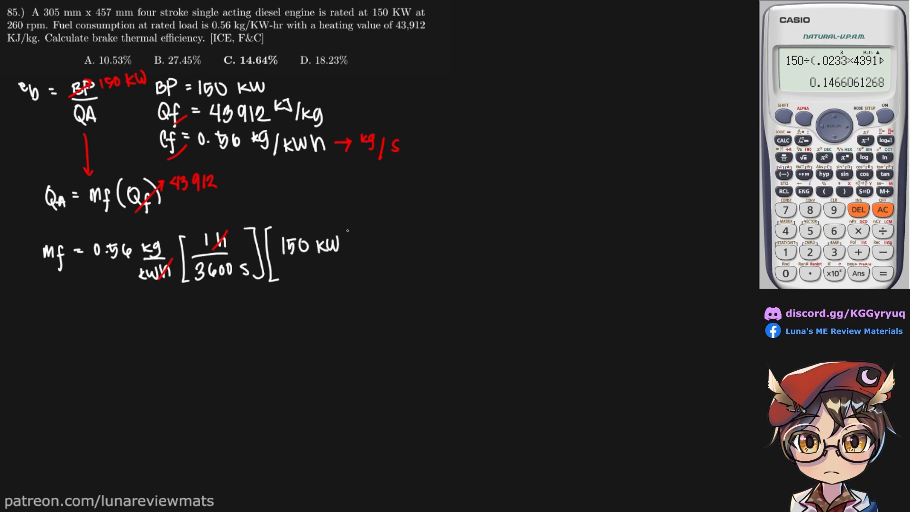
drag(348, 226, 349, 275)
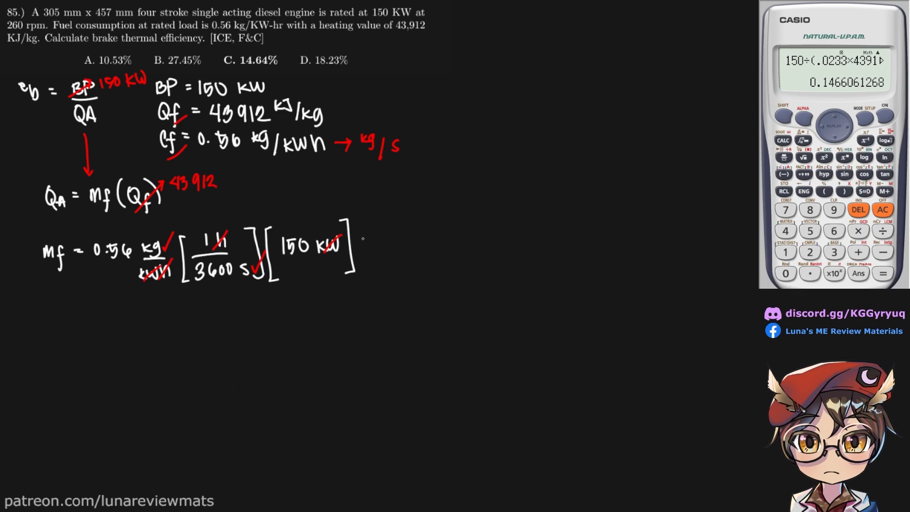
Write the fuel mass flow result = 0.0233 kg/s.
text(= 0.)
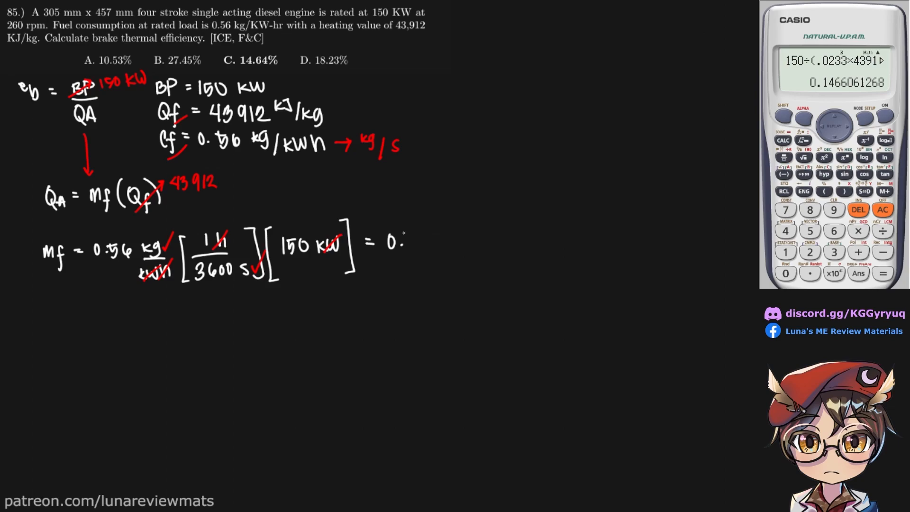
text(023)
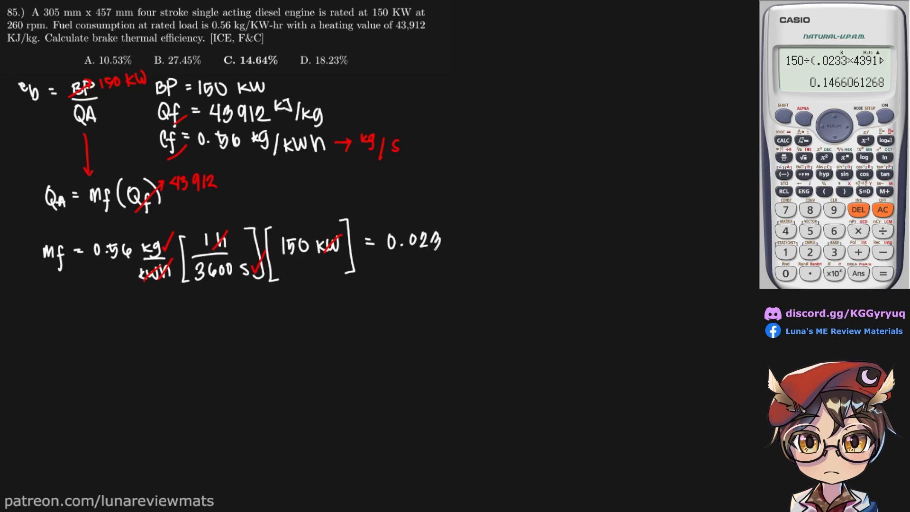
text(3 kg)
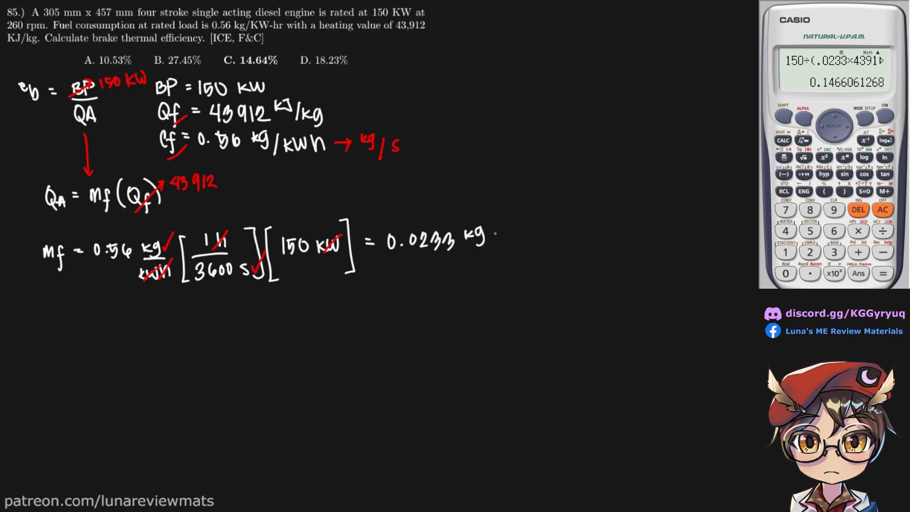
text(/s)
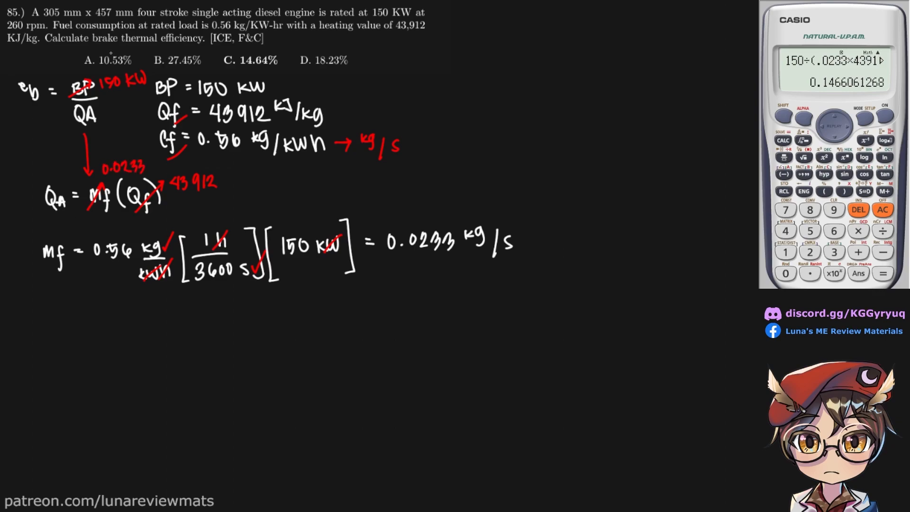
mouse_move(60, 347)
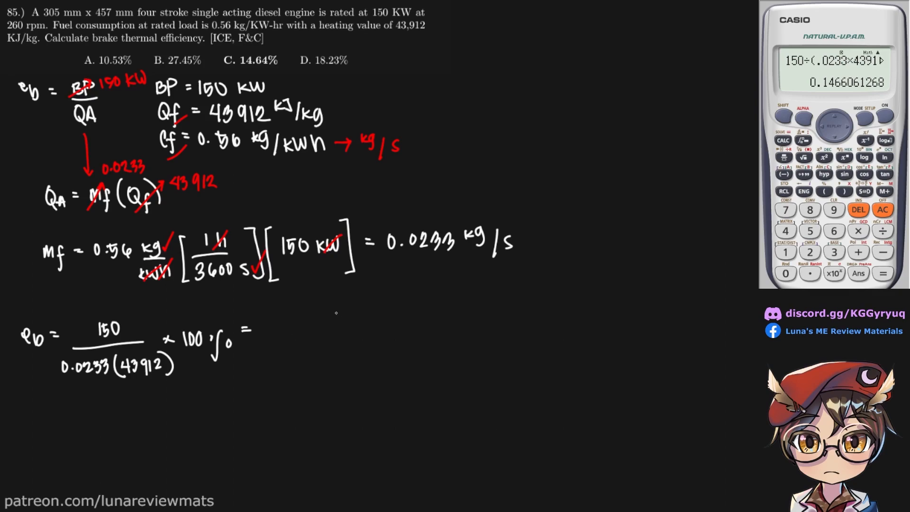
mouse_move(259, 351)
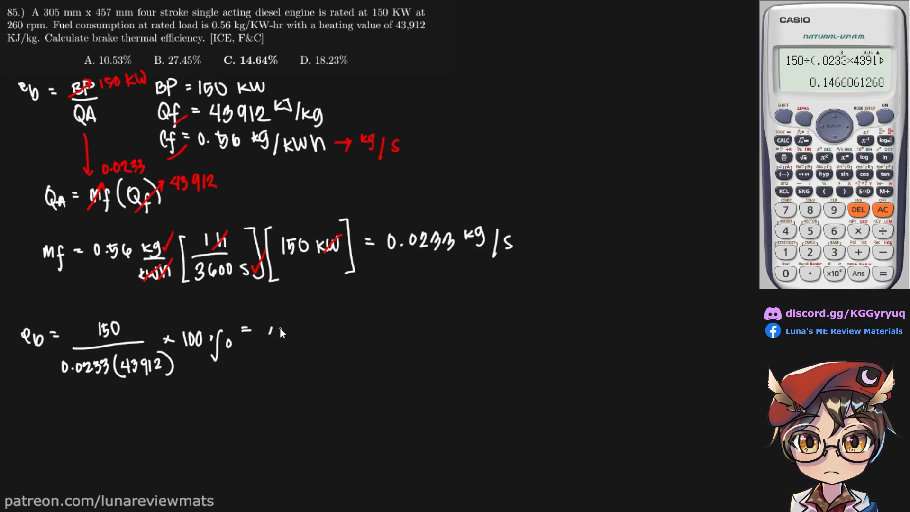
Write ηb = 150/(0.0233 × 43912) × 100% = 14.6% and underline it.
text(14.6%)
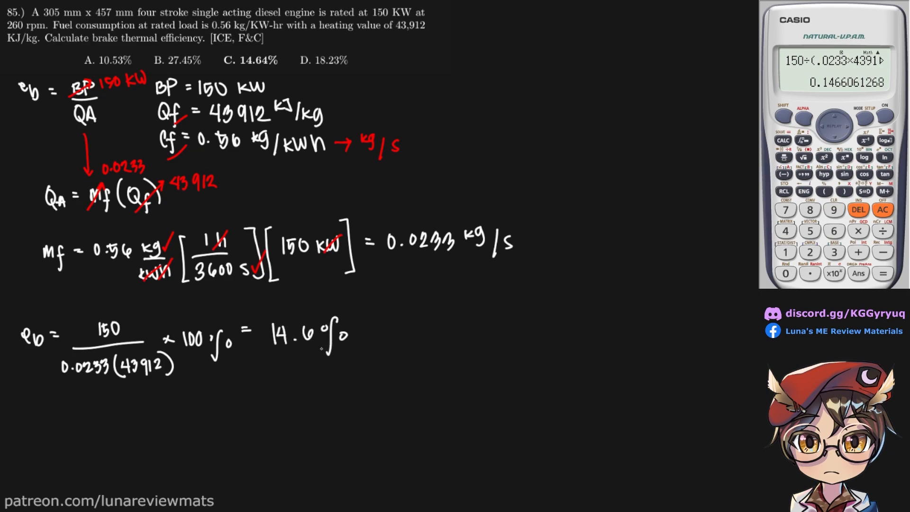
drag(261, 380, 383, 331)
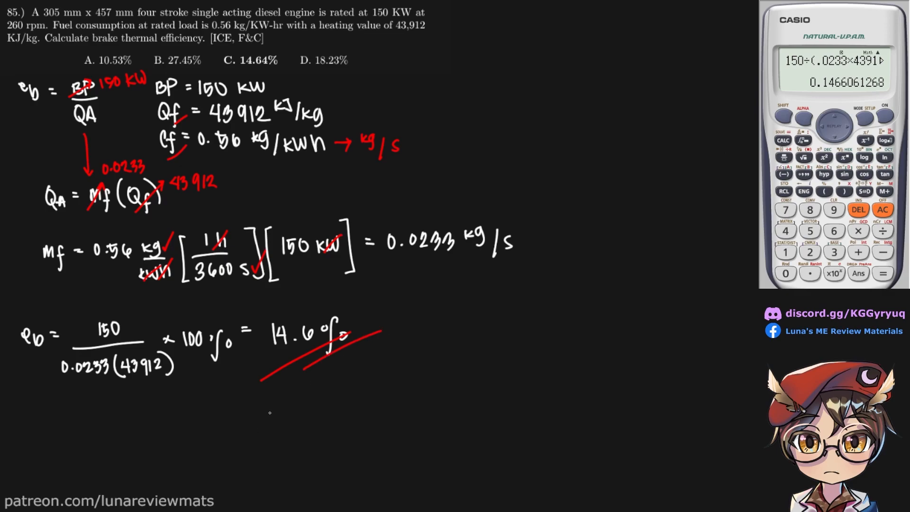